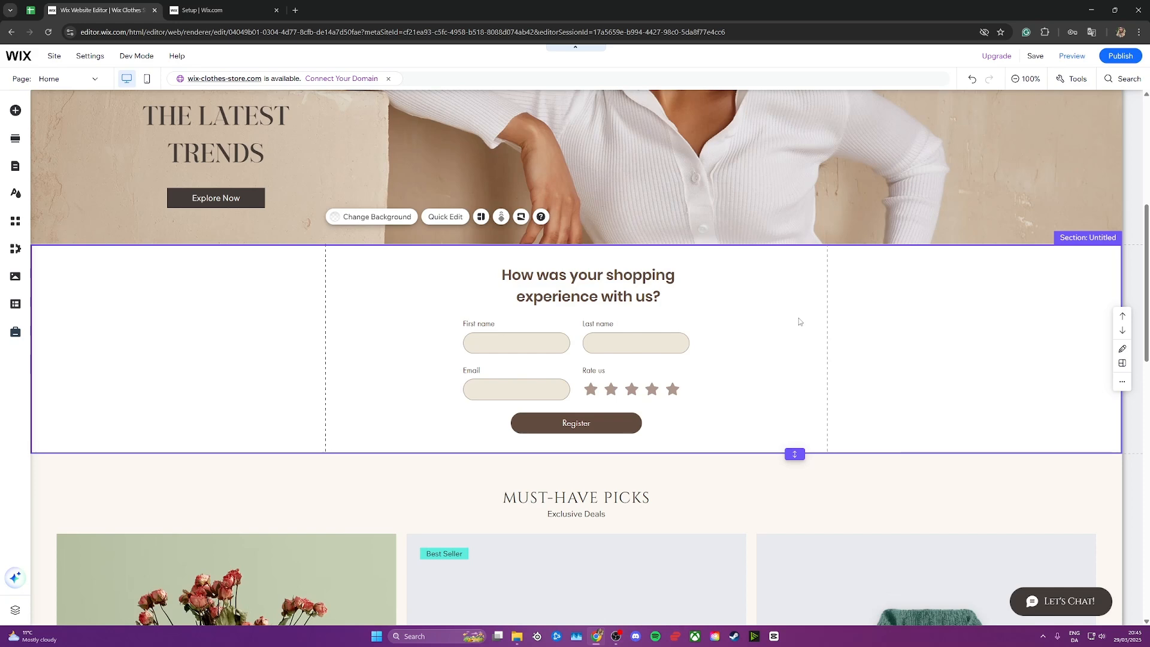
# Step: Select the shopping-experience feedback form inside its home-page section
pyautogui.click(587, 345)
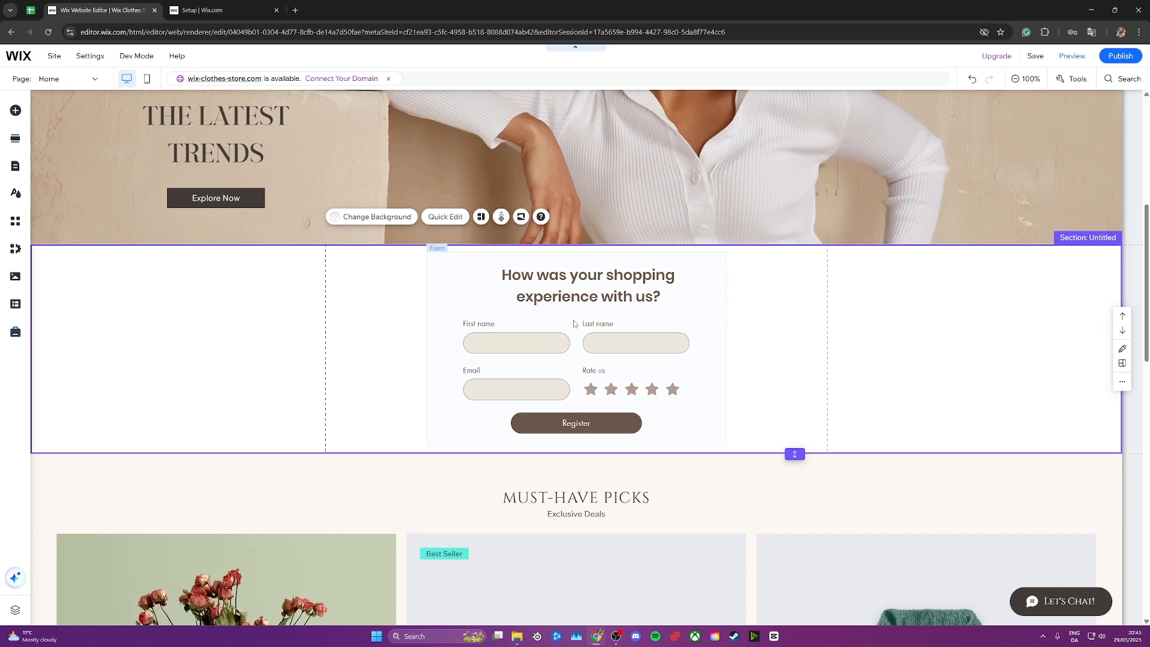
pyautogui.click(577, 348)
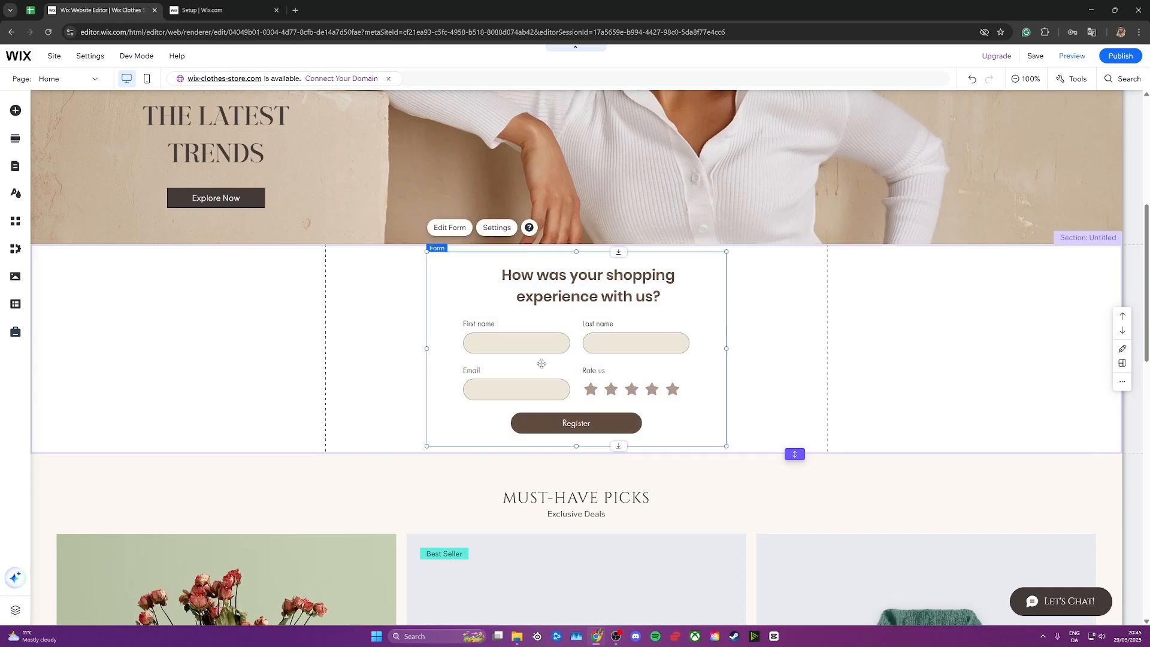
pyautogui.moveTo(464, 260)
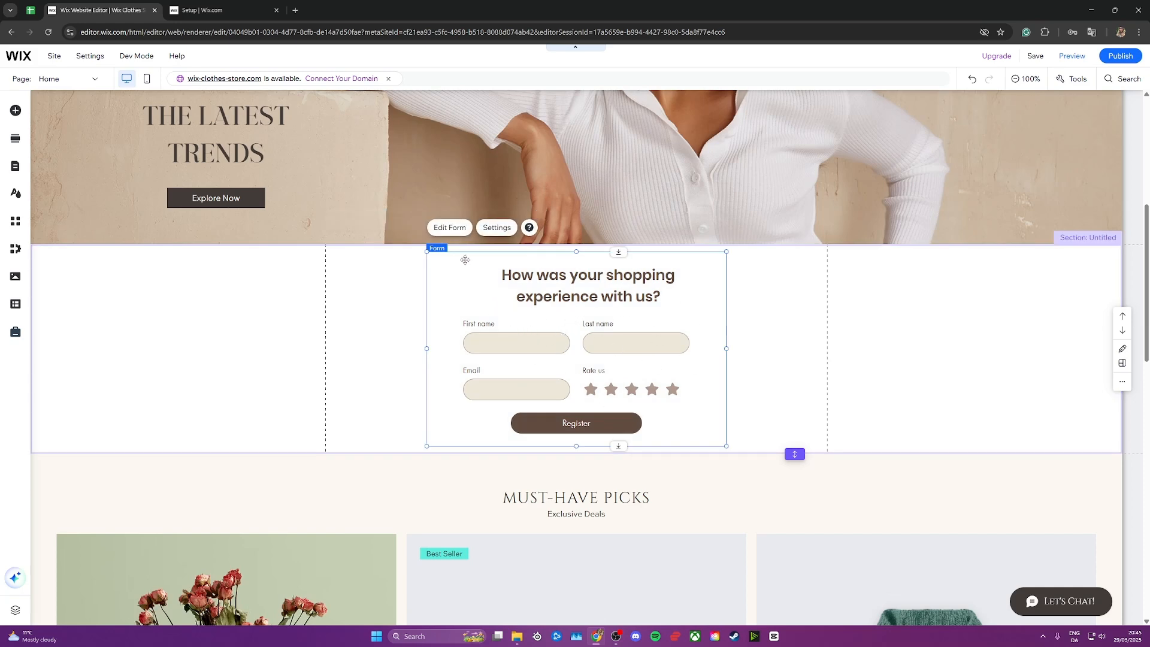
# Step: Edit the form and add a Submit button from the Buttons field list
pyautogui.click(449, 229)
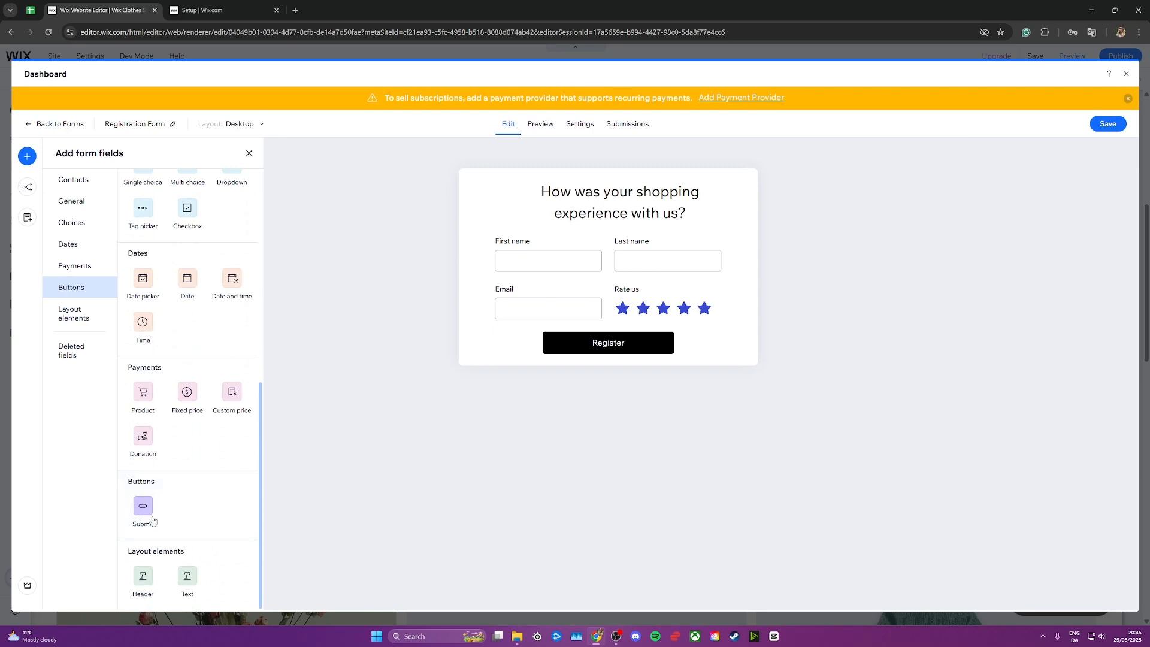
pyautogui.click(143, 505)
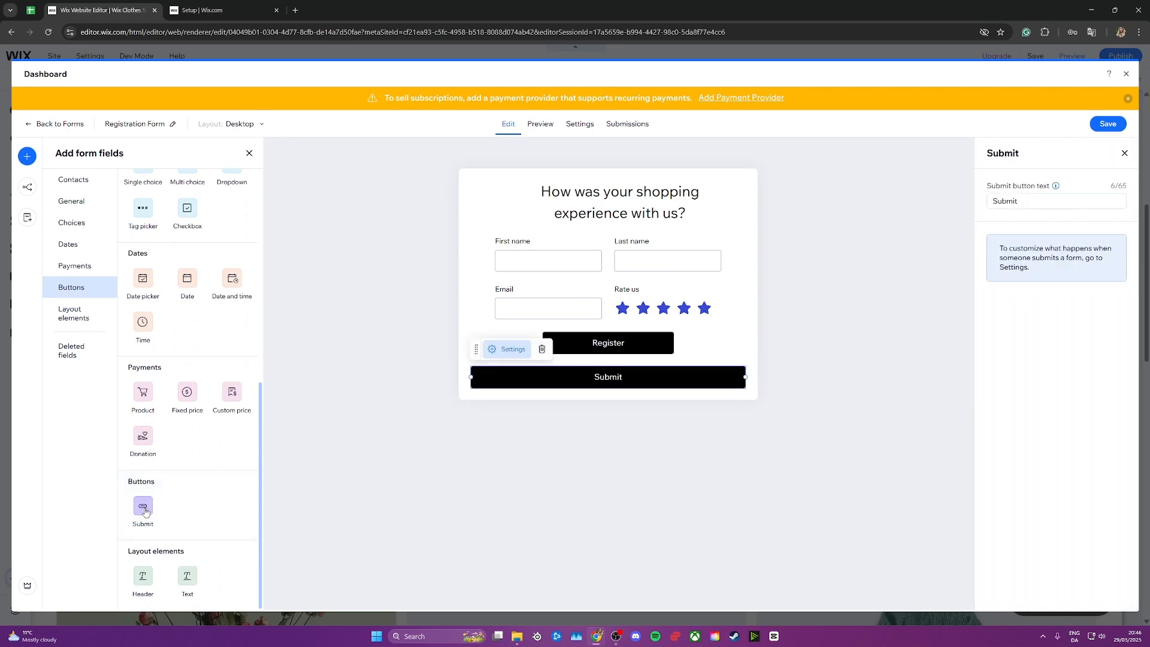
# Step: Place the Submit button left of Register on one row and check its text
pyautogui.click(607, 377)
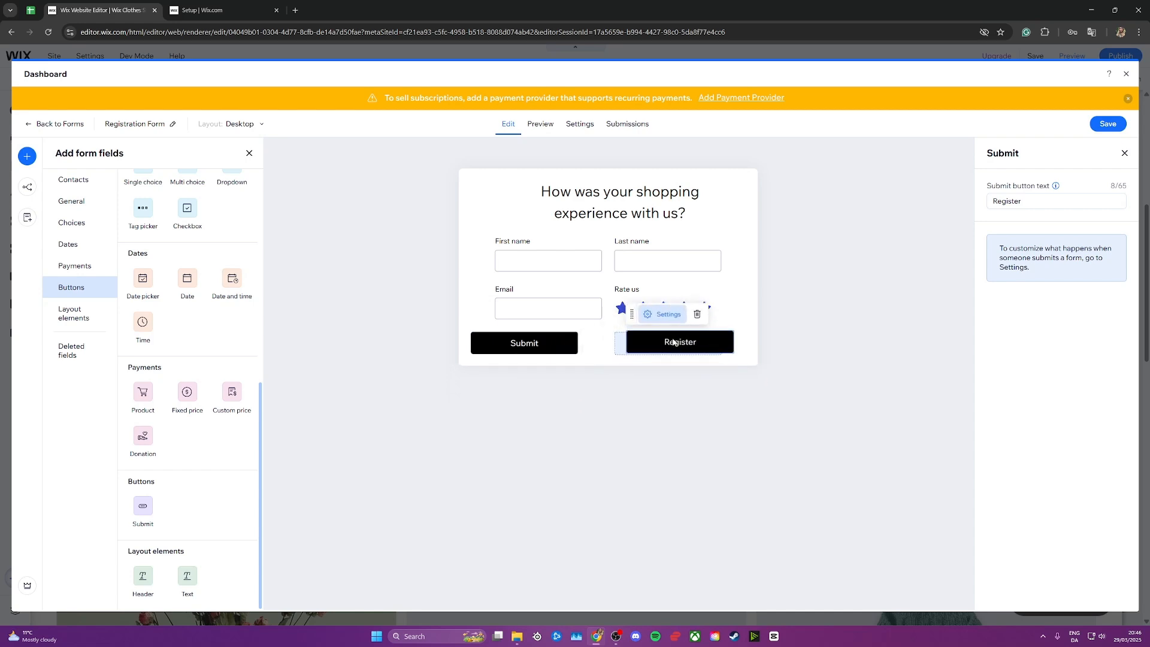
pyautogui.click(524, 343)
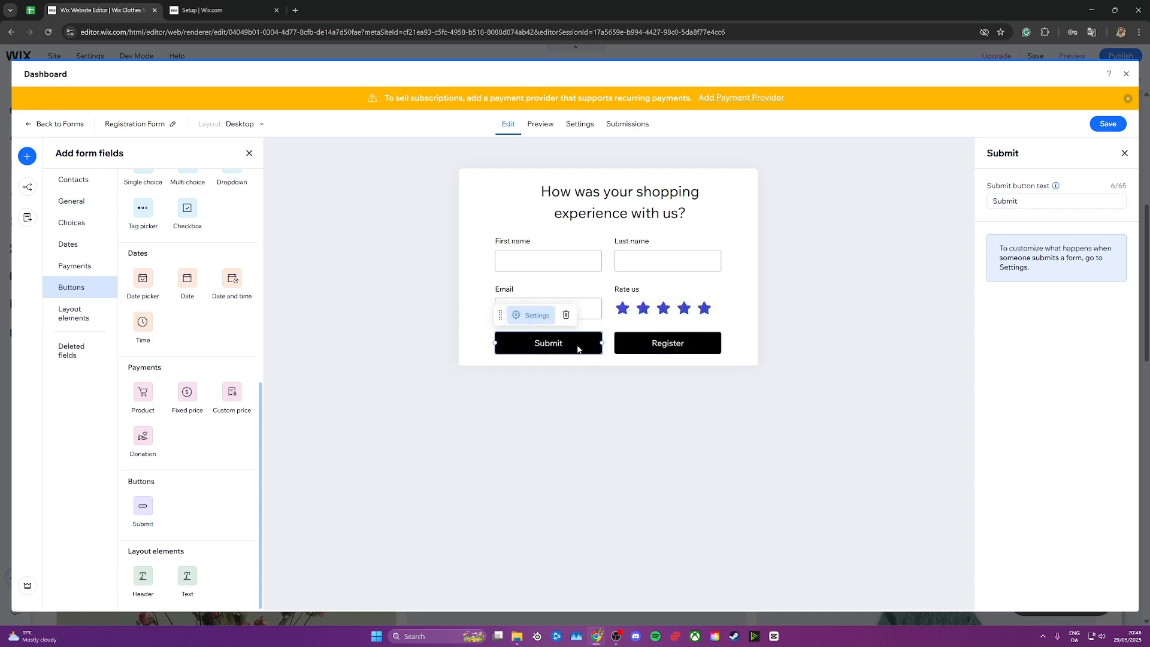
pyautogui.moveTo(704, 345)
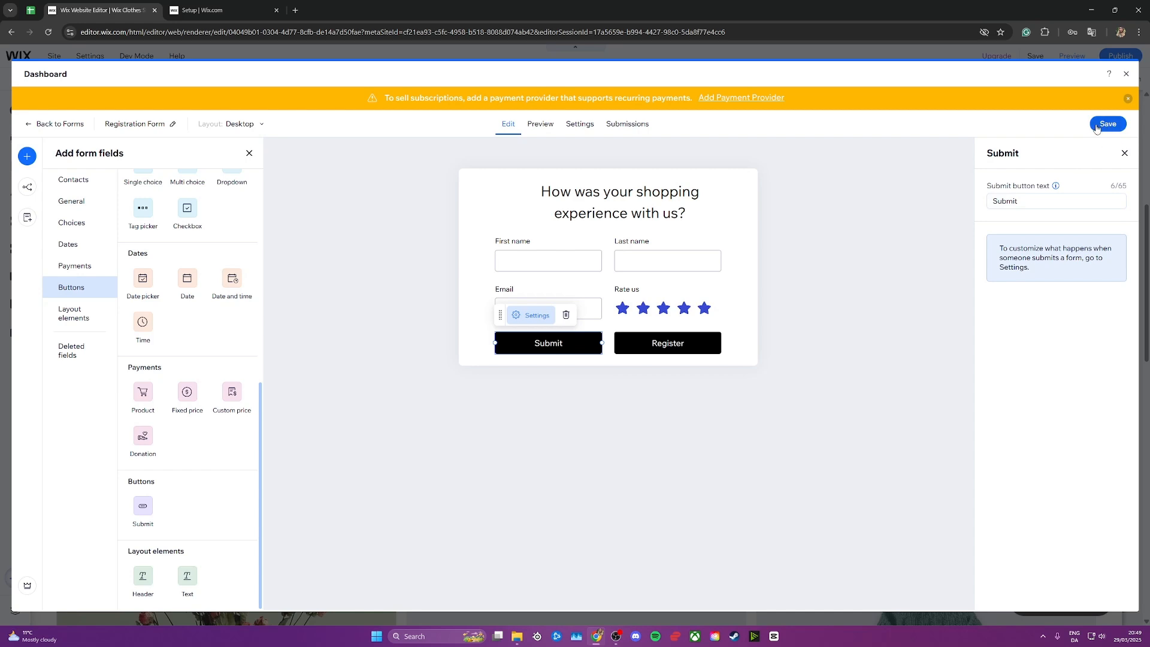
# Step: Save the form, return to the page, and preview the site with Submit beside Register
pyautogui.click(1107, 123)
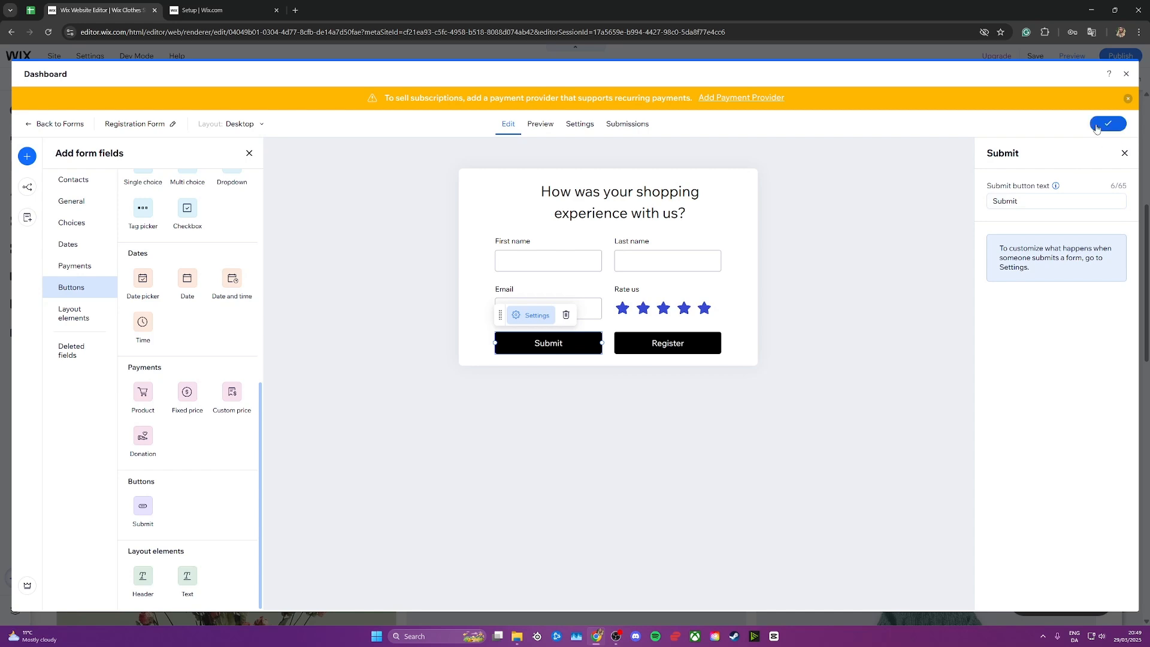
pyautogui.click(1107, 123)
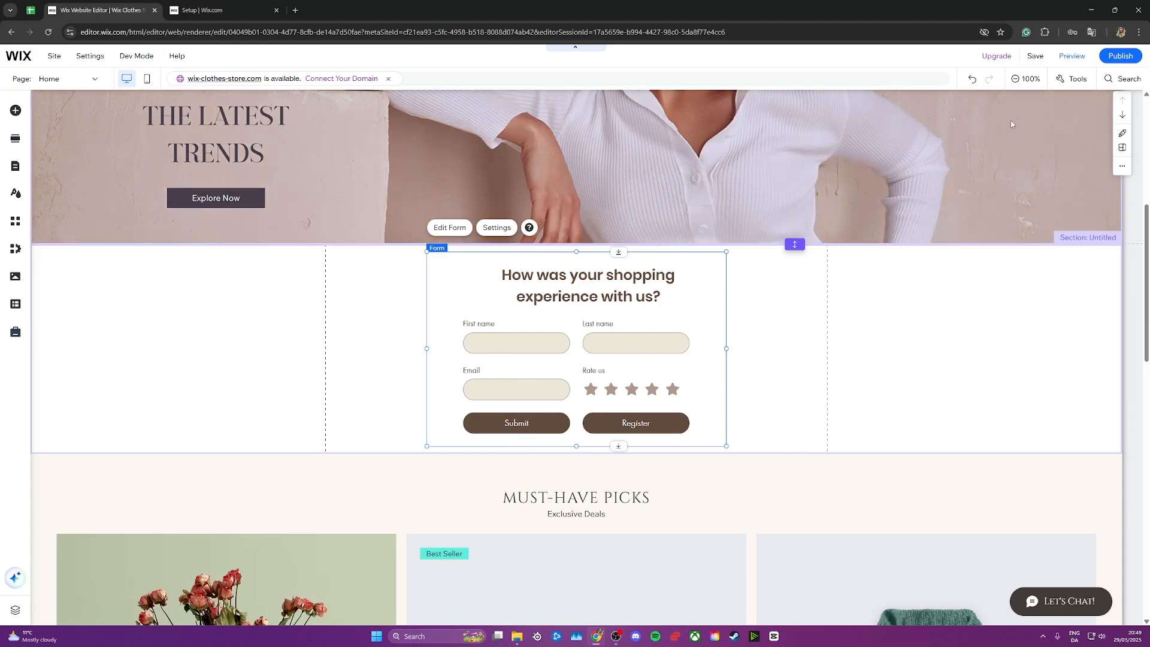
pyautogui.click(1070, 56)
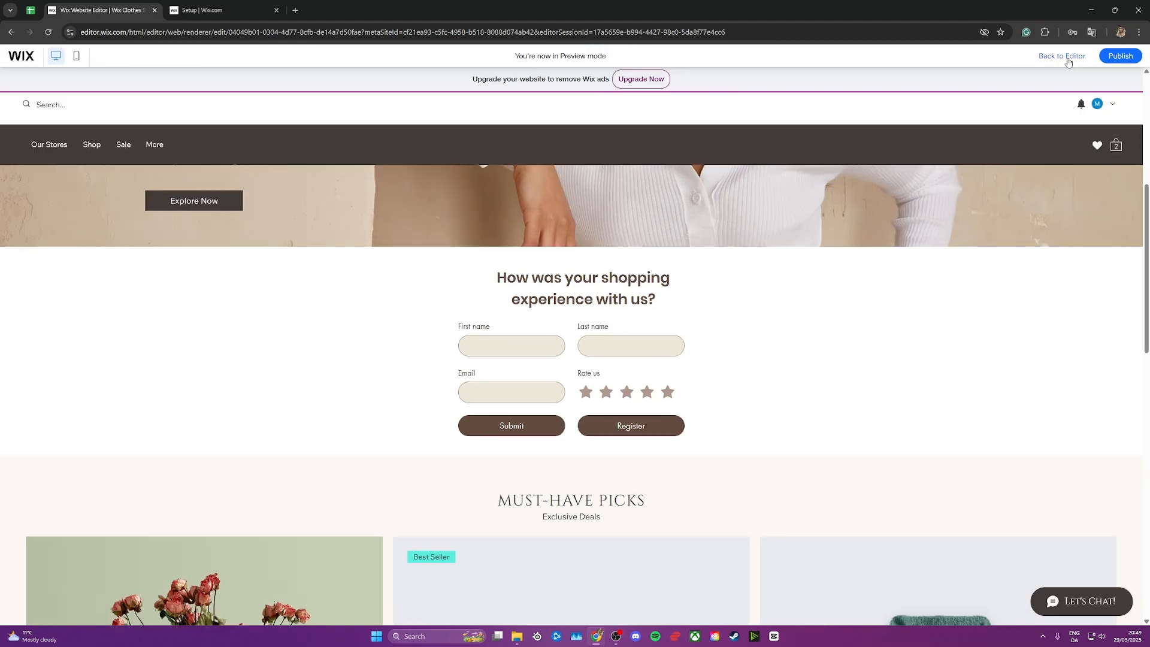
pyautogui.moveTo(512, 430)
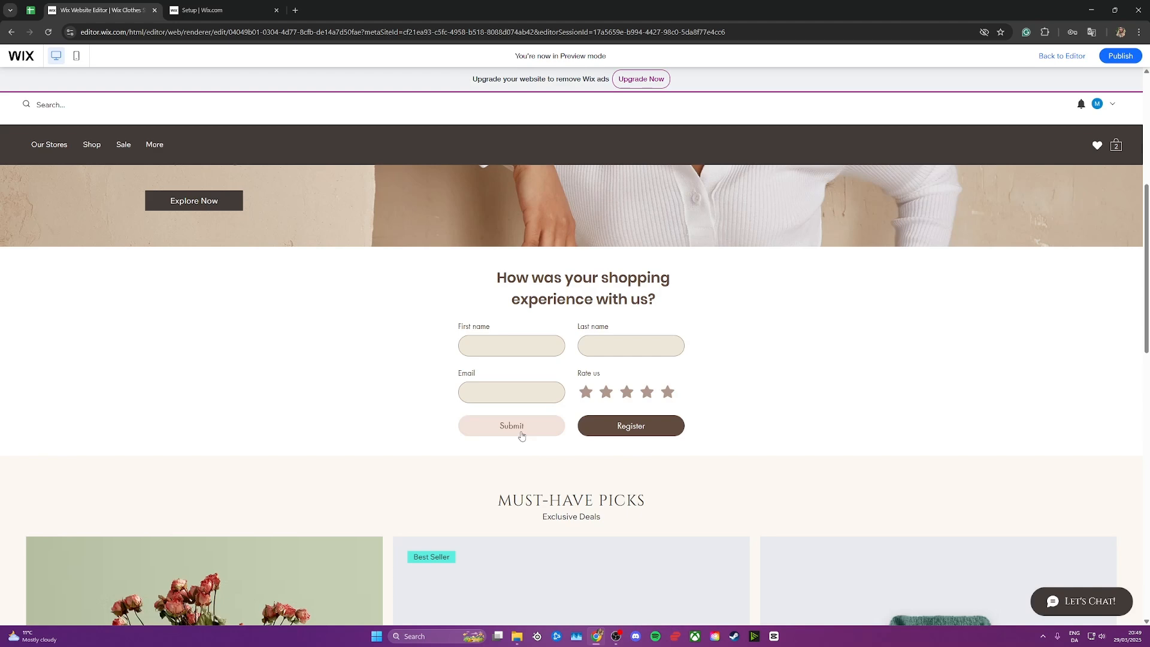